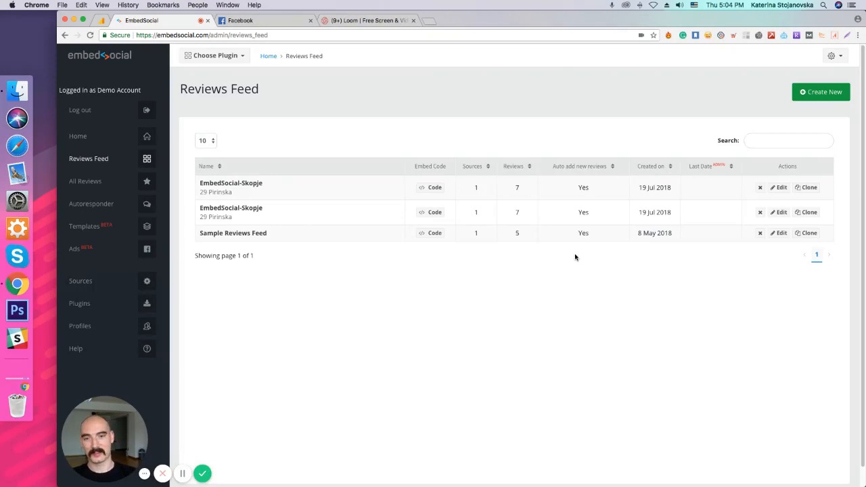
mouse_move(391, 201)
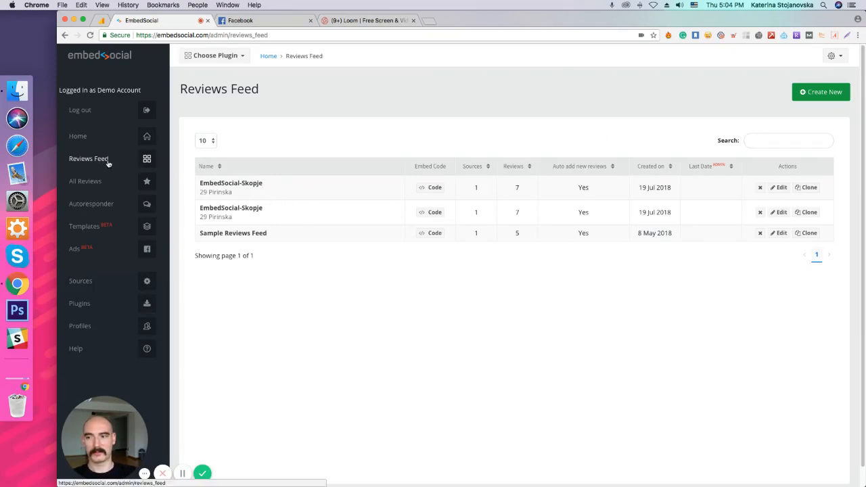
mouse_move(230, 212)
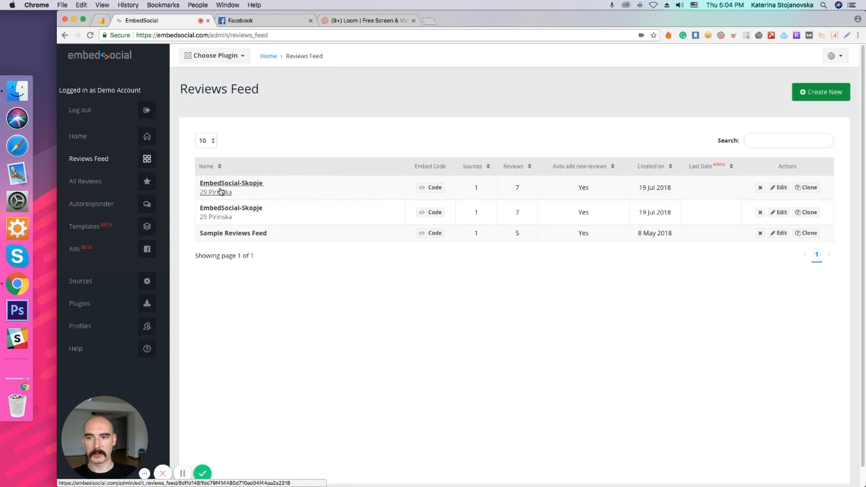
- Open the EmbedSocial-Skopje feed, review its sources, then return to its review preview
left_click(231, 182)
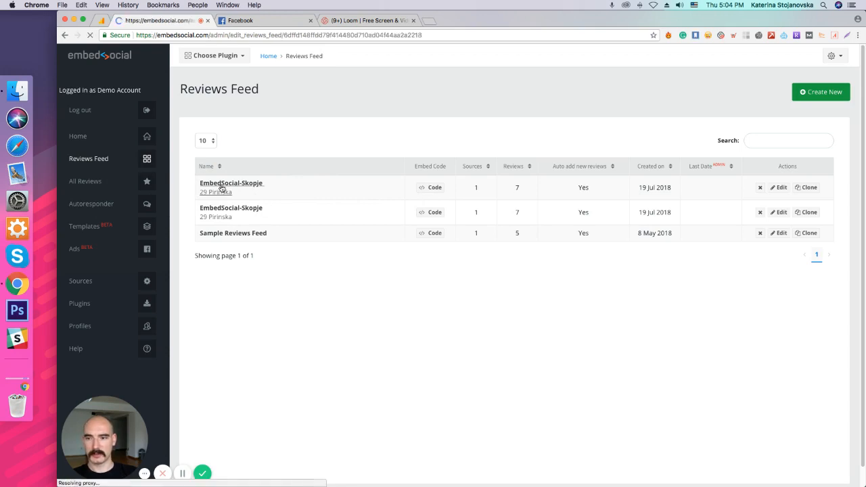
left_click(231, 183)
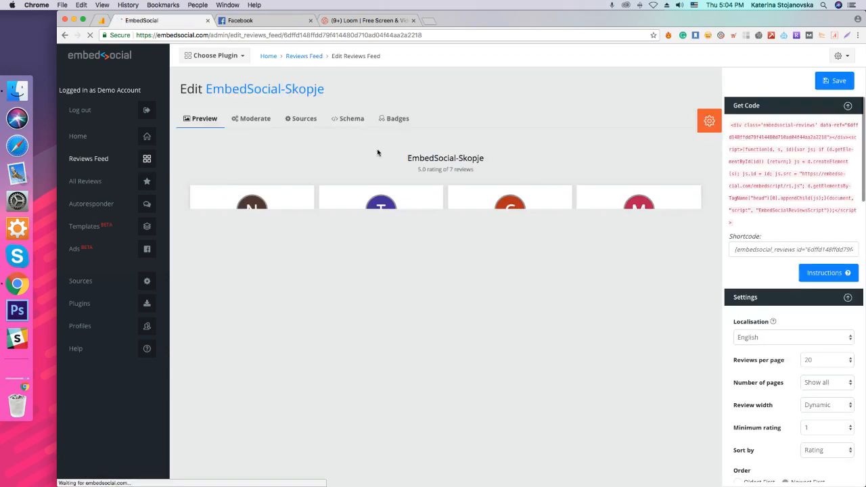
left_click(301, 118)
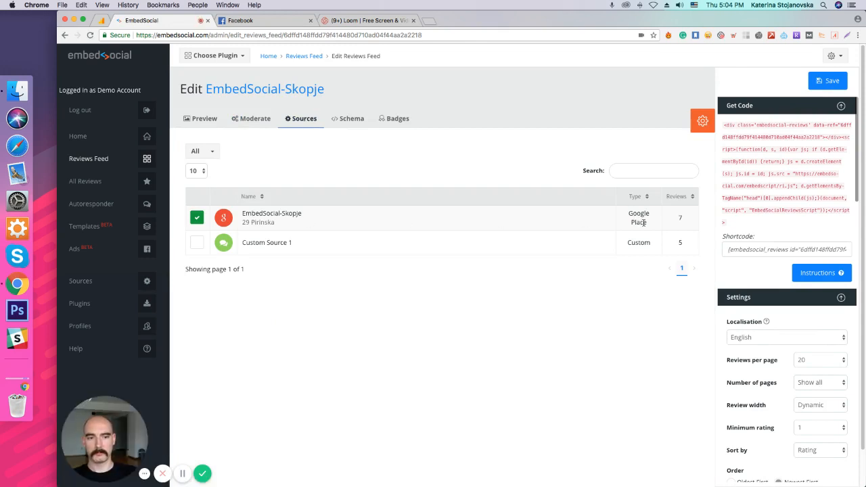
left_click(204, 118)
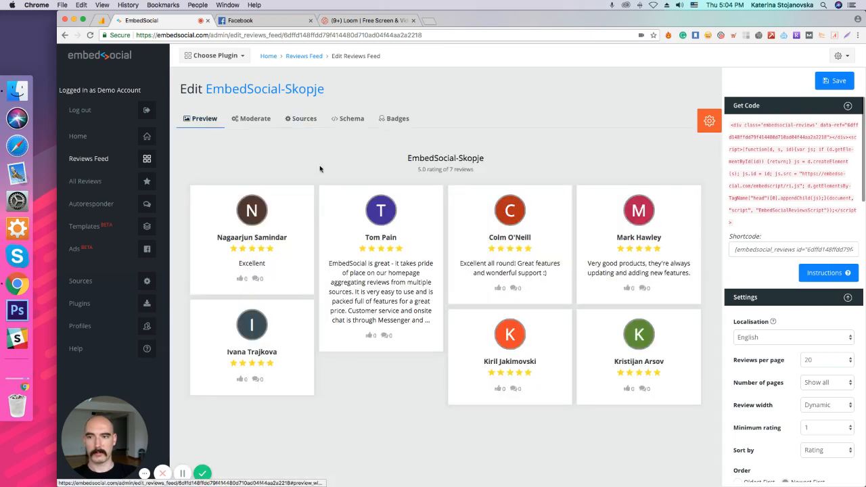
mouse_move(722, 262)
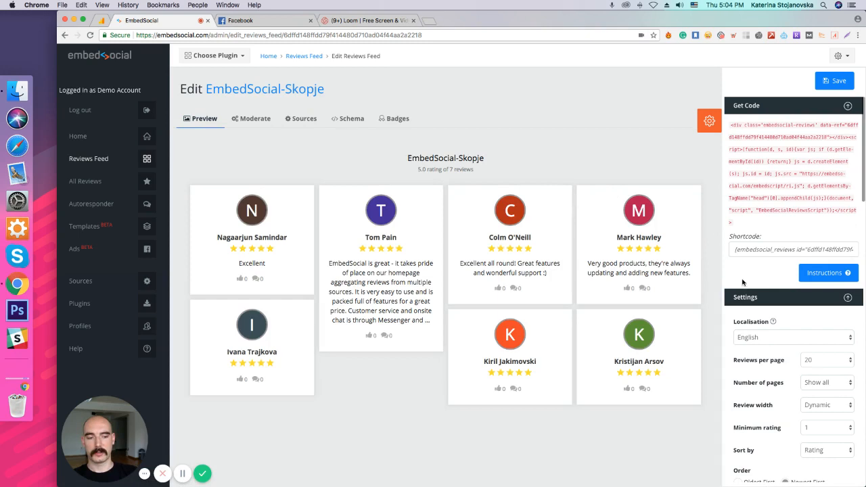
mouse_move(771, 296)
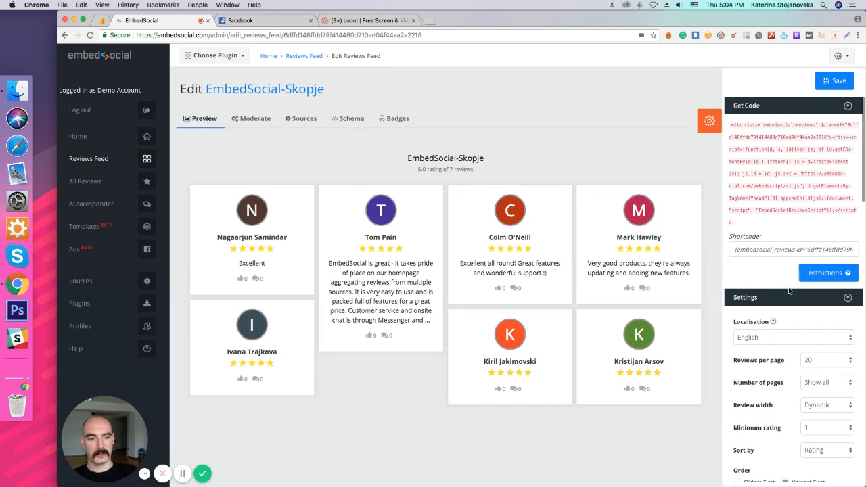
- Keep Number of pages on Show all and set Minimum rating to 3
scroll("down", 3)
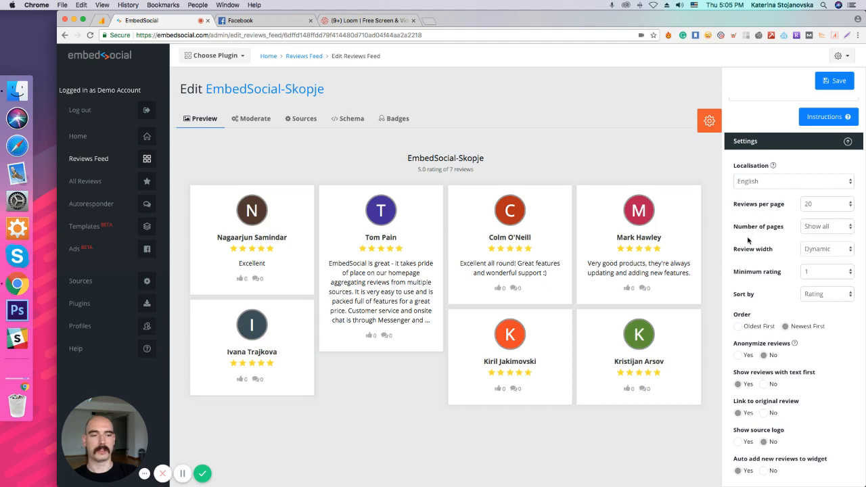
left_click(827, 226)
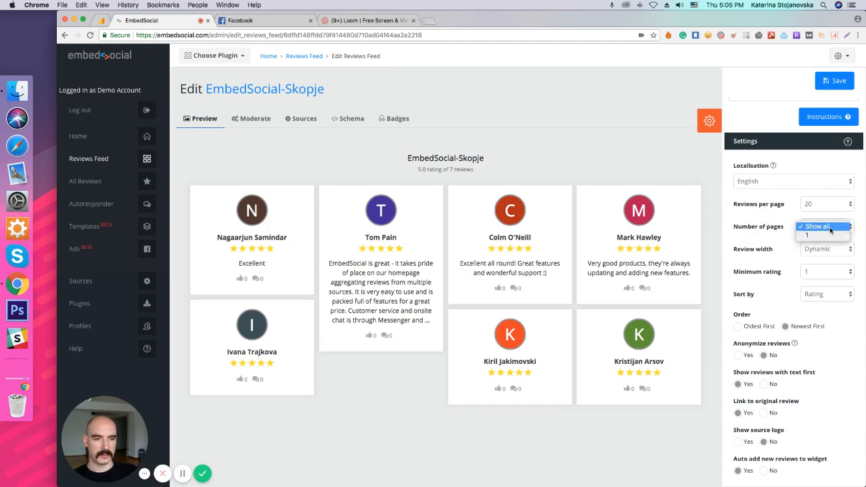
left_click(823, 226)
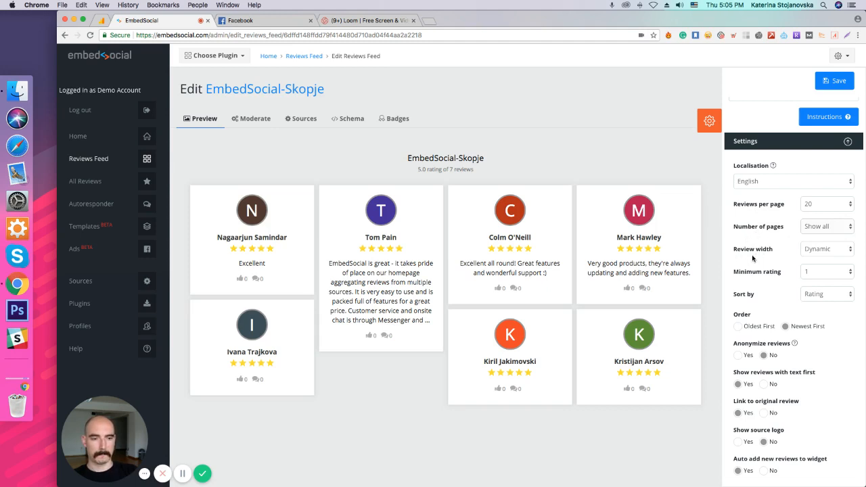
mouse_move(750, 258)
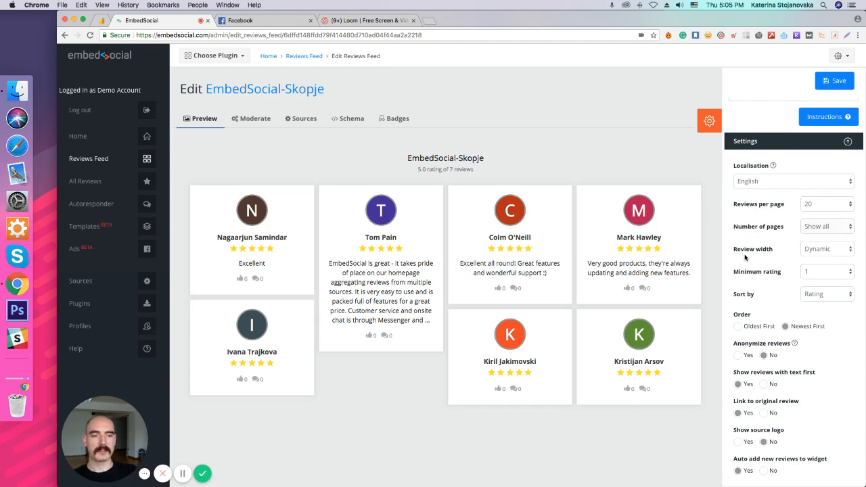
mouse_move(760, 264)
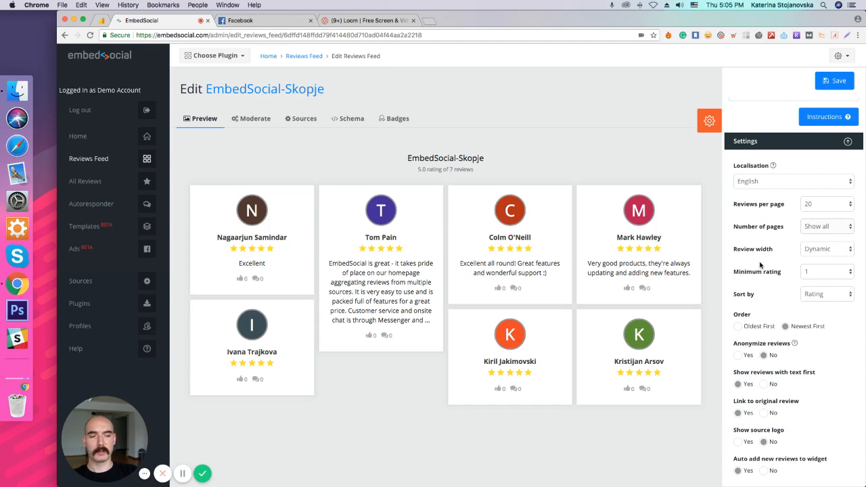
left_click(826, 271)
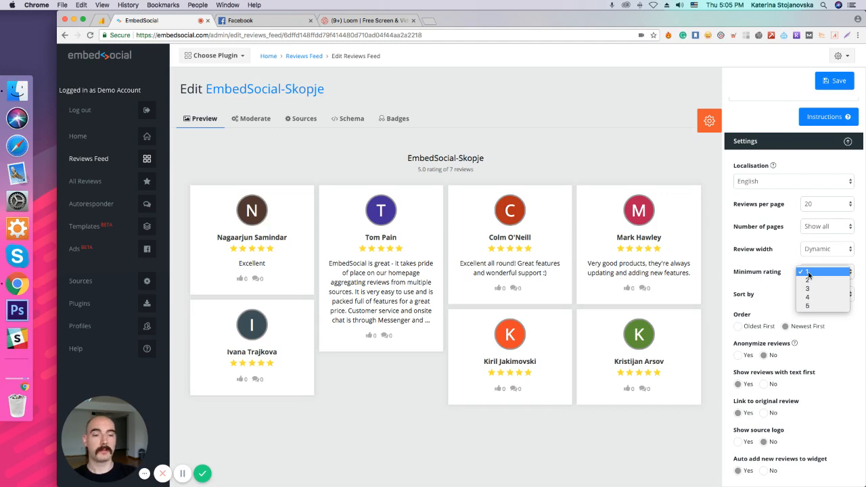
left_click(807, 287)
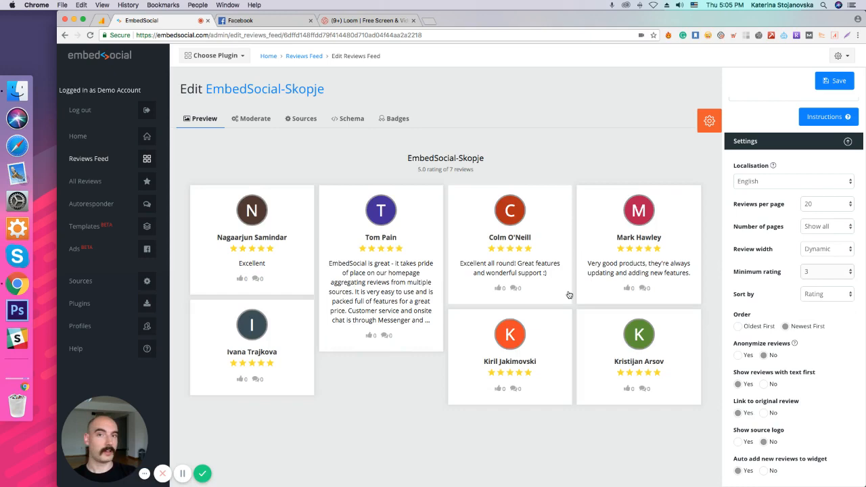
mouse_move(575, 295)
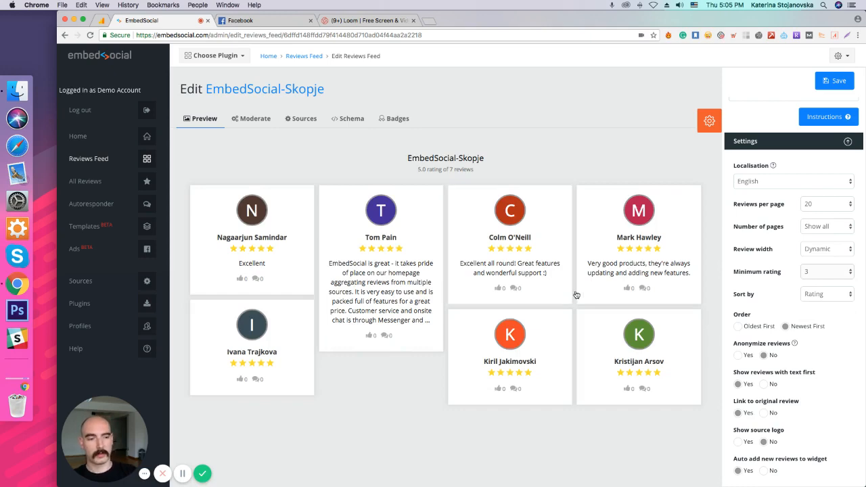
- Scroll the Settings panel down to the keyword and tag filter options
scroll("down", 3)
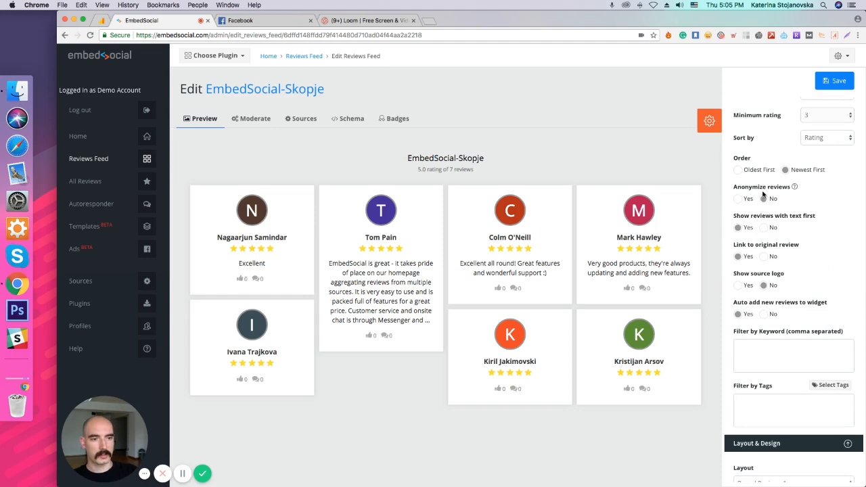
mouse_move(795, 187)
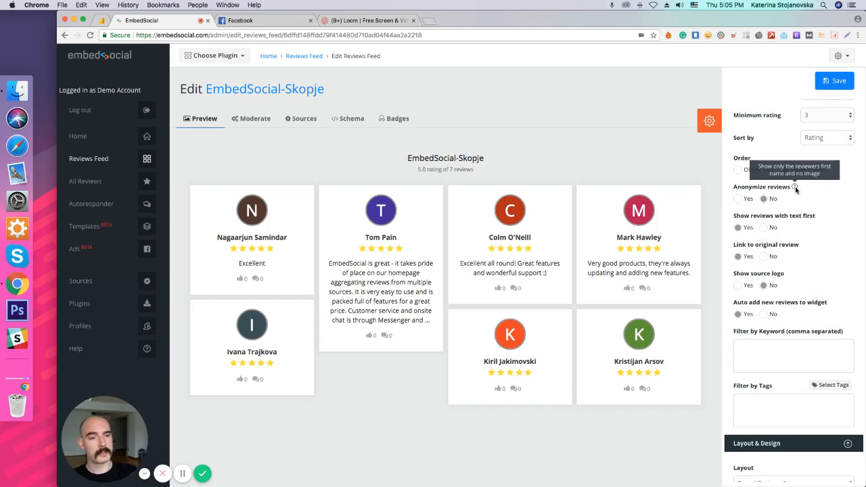
mouse_move(779, 229)
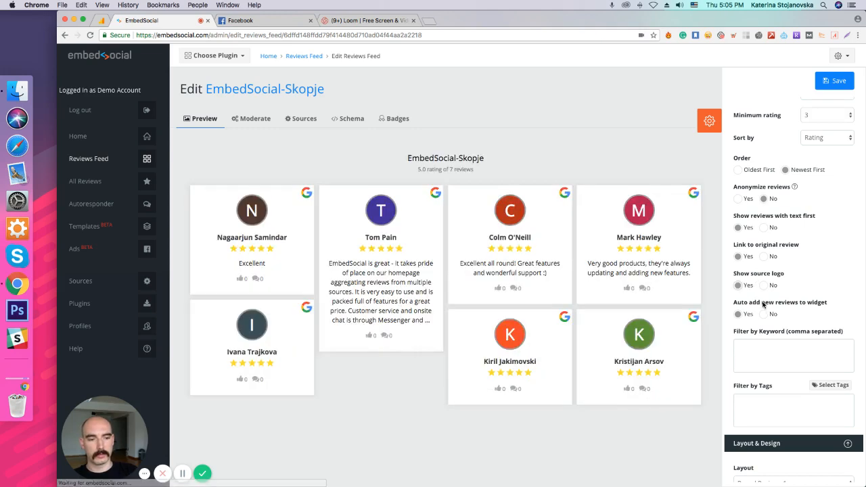
mouse_move(758, 285)
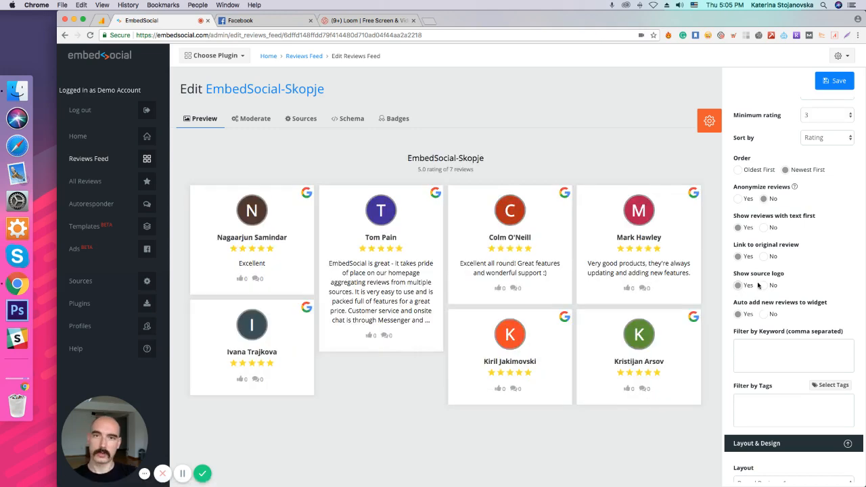
- Check Custom Source 1 in the Sources list next to EmbedSocial-Skopje
left_click(304, 119)
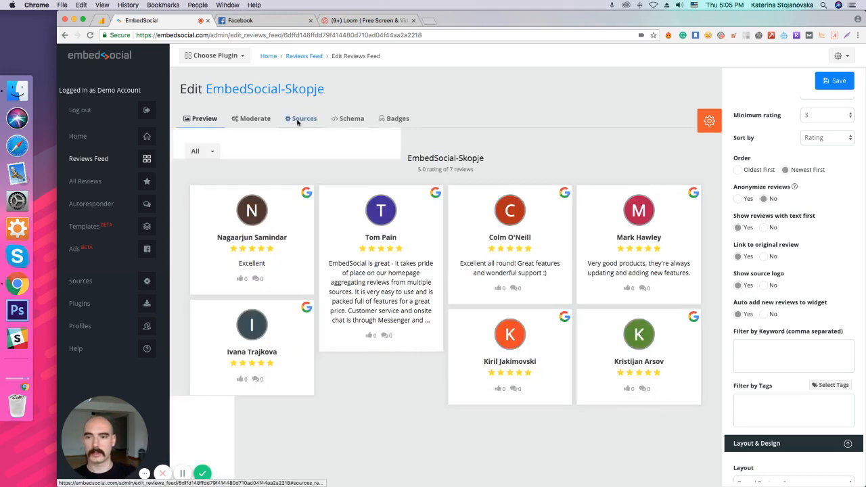
left_click(304, 119)
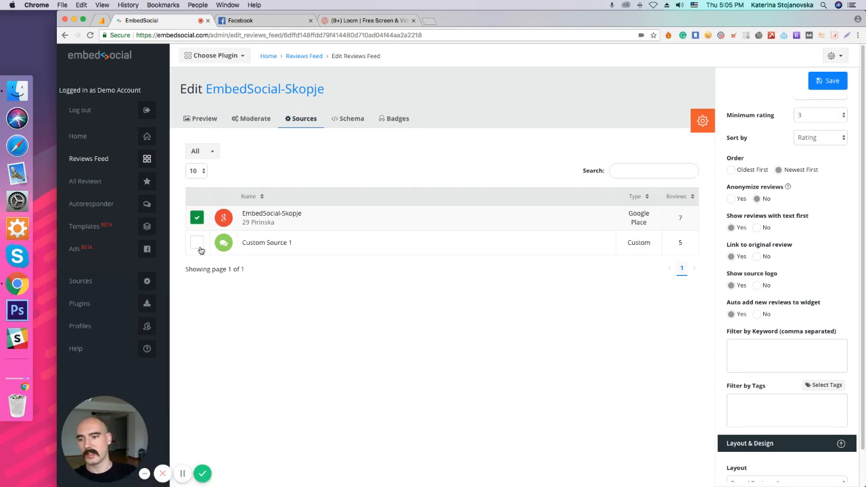
left_click(197, 242)
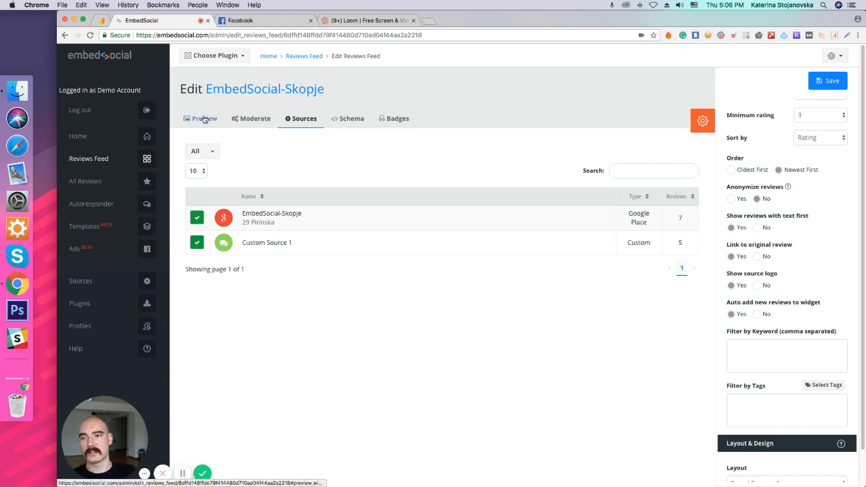
- Show the feed preview with 12 reviews from both sources
left_click(204, 118)
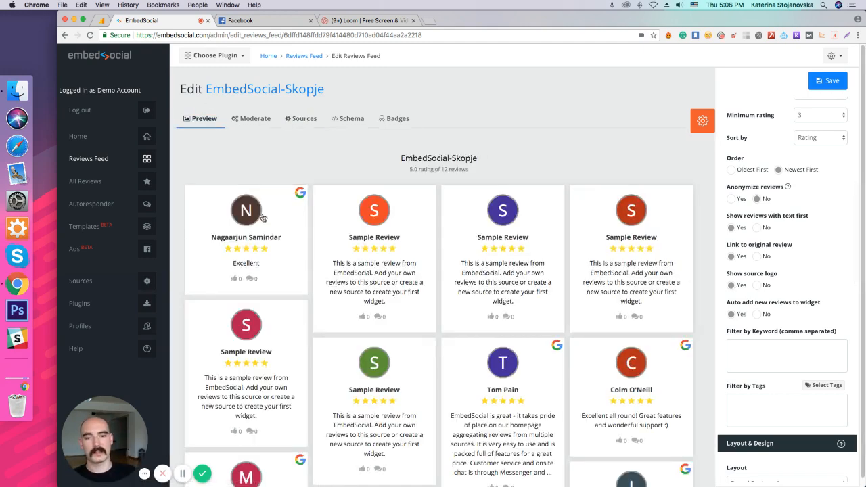
mouse_move(508, 277)
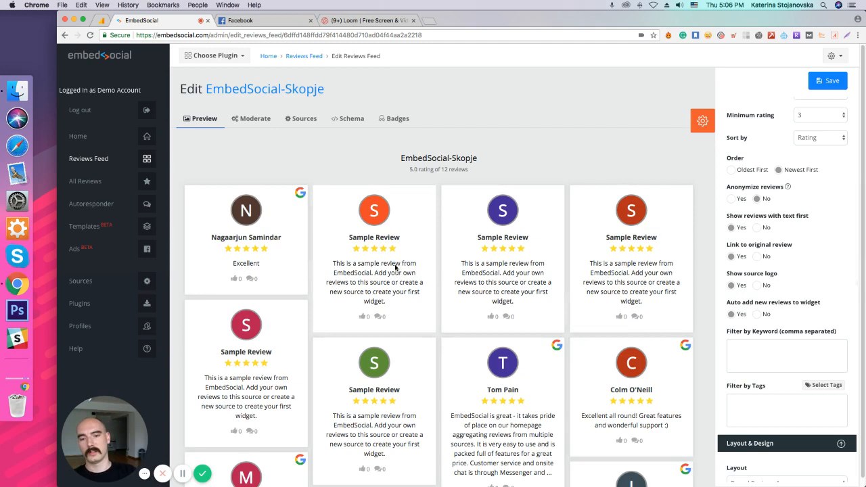
mouse_move(750, 266)
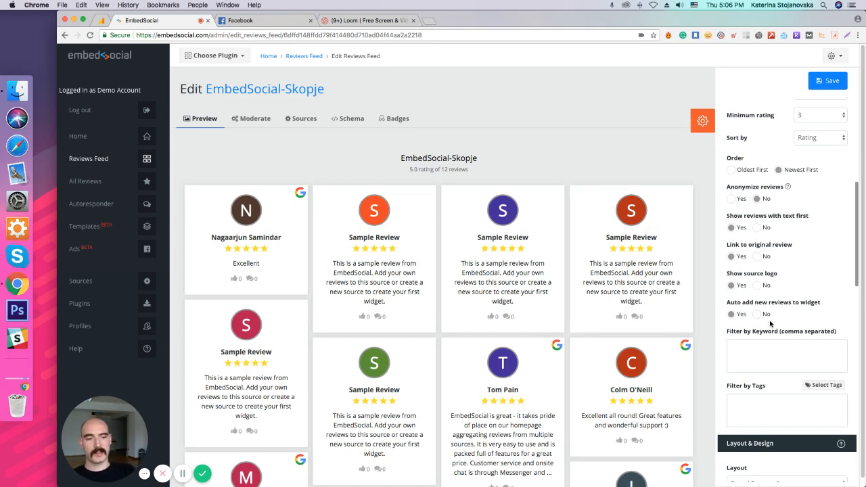
scroll("down", 3)
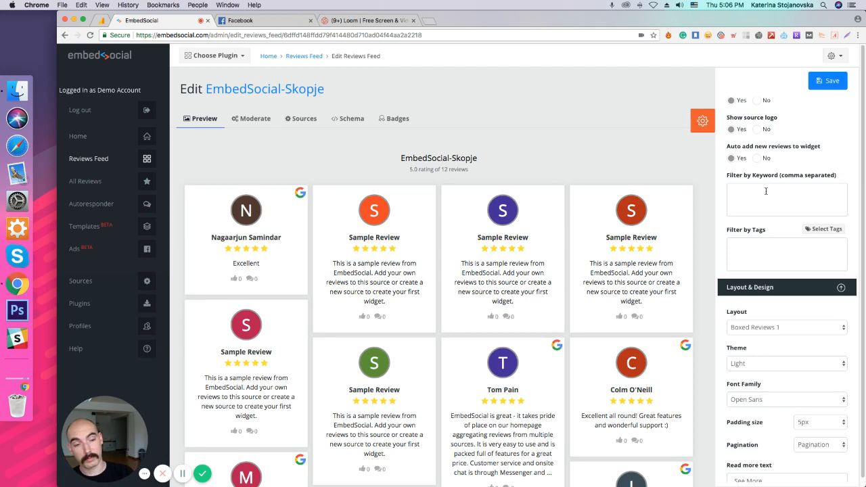
mouse_move(787, 251)
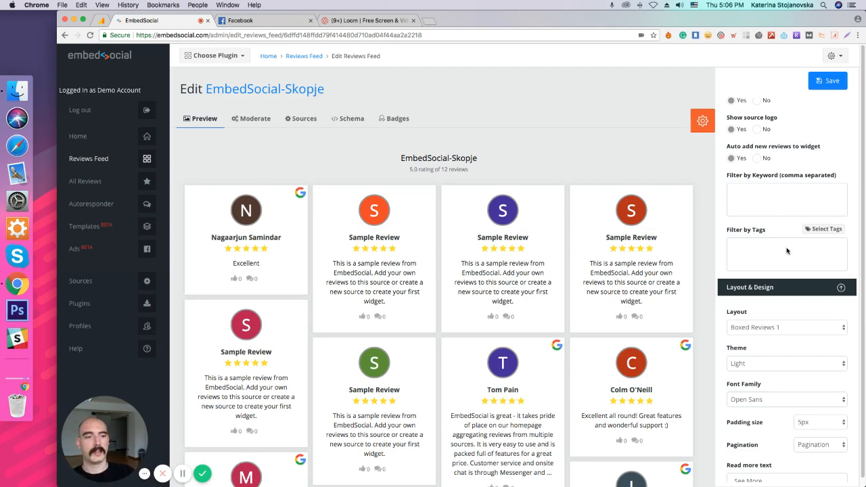
mouse_move(790, 253)
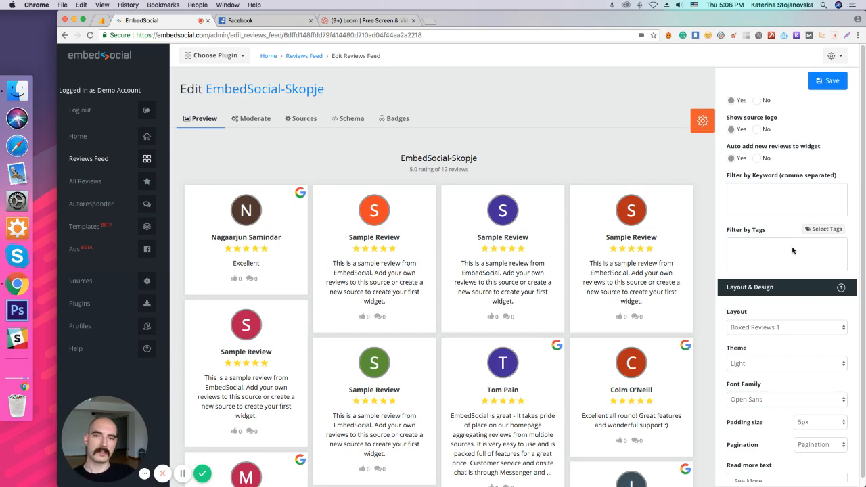
scroll("down", 3)
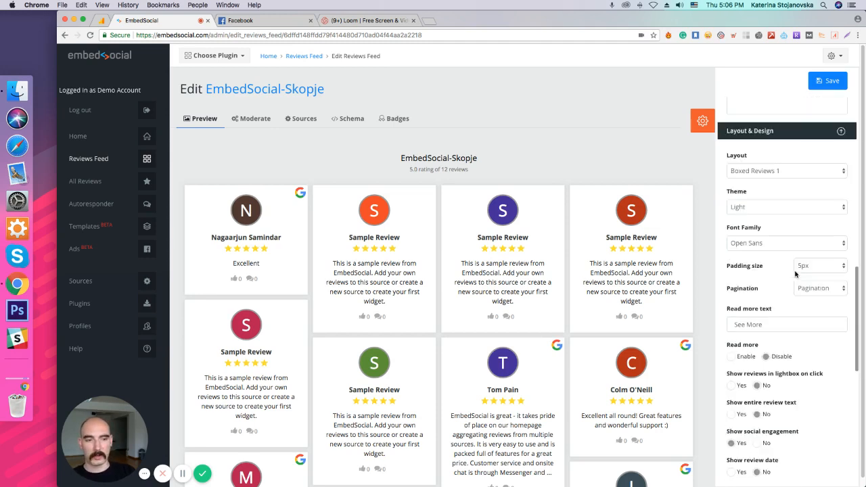
- Preview Boxed Reviews 2 through 5, then settle on the Testimonial Page layout
left_click(786, 171)
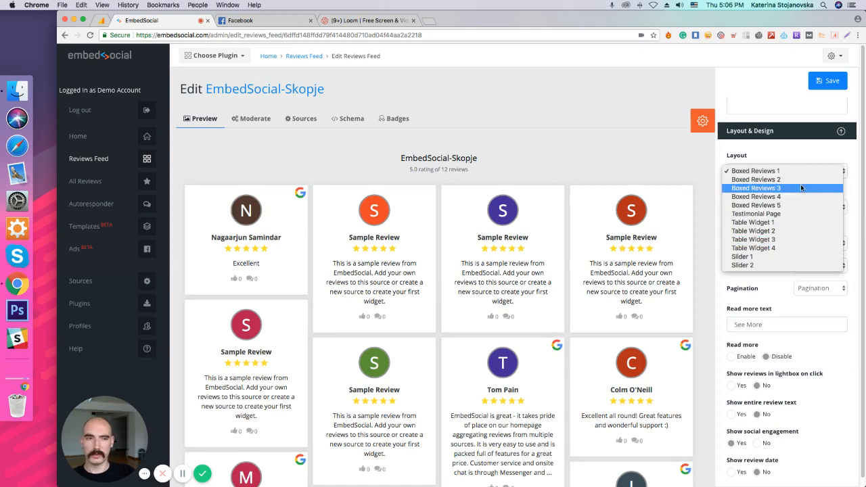
mouse_move(756, 179)
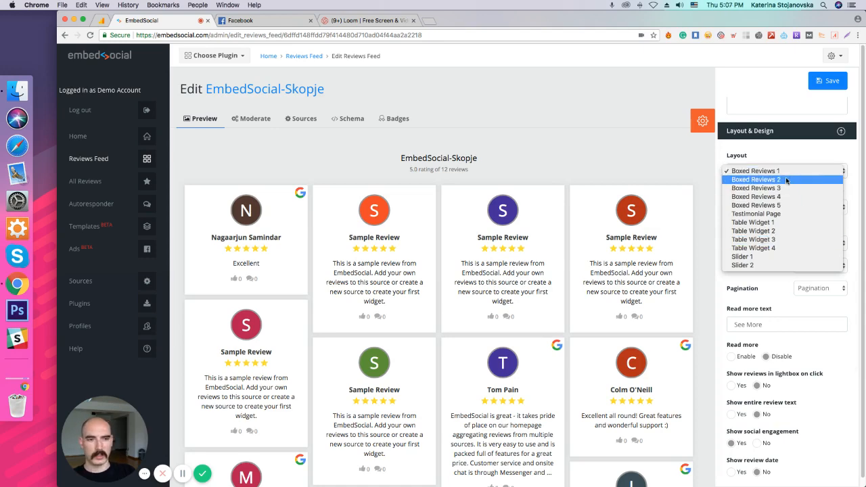
left_click(755, 171)
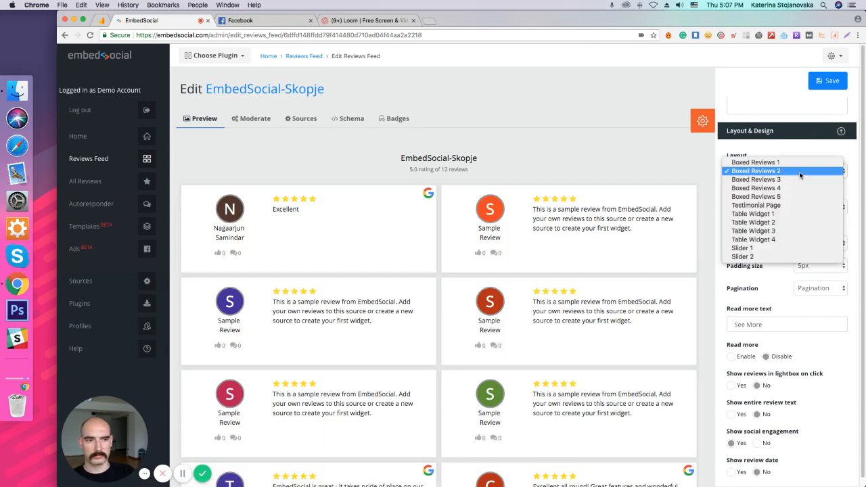
left_click(756, 179)
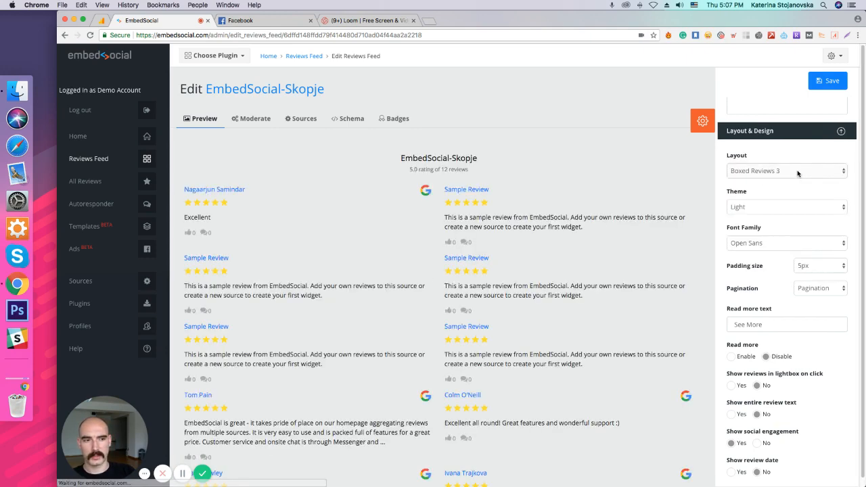
left_click(786, 171)
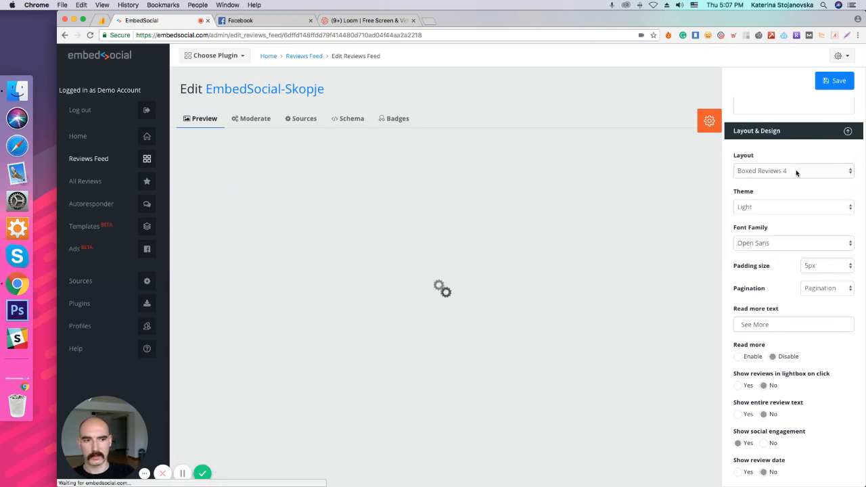
left_click(791, 170)
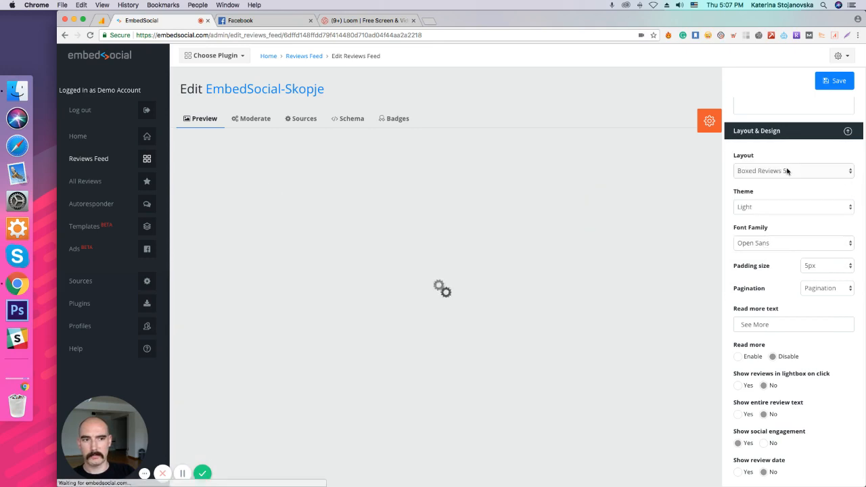
left_click(793, 170)
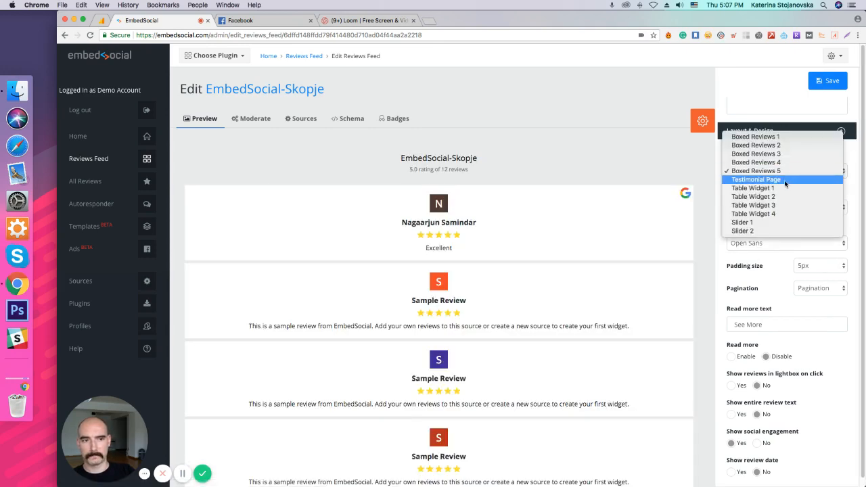
left_click(755, 179)
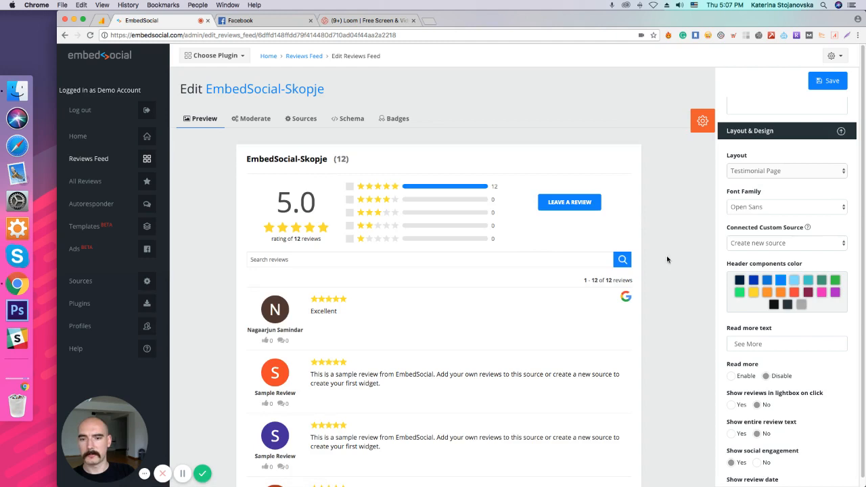
mouse_move(654, 303)
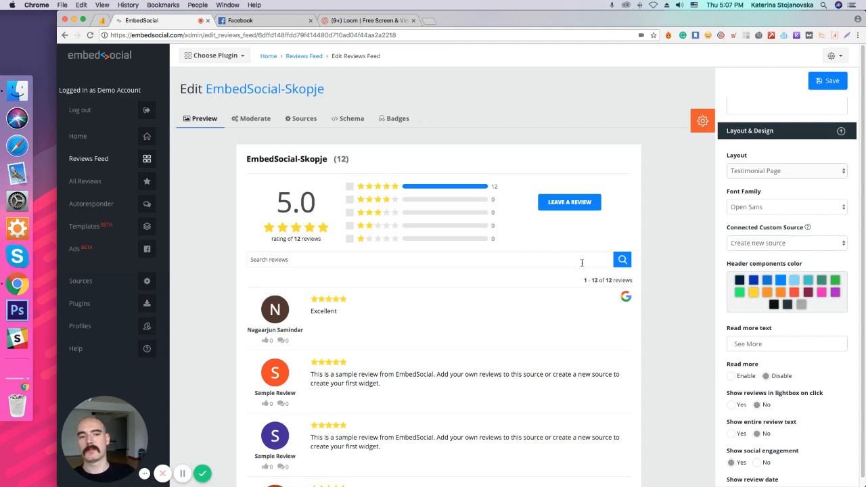
mouse_move(570, 206)
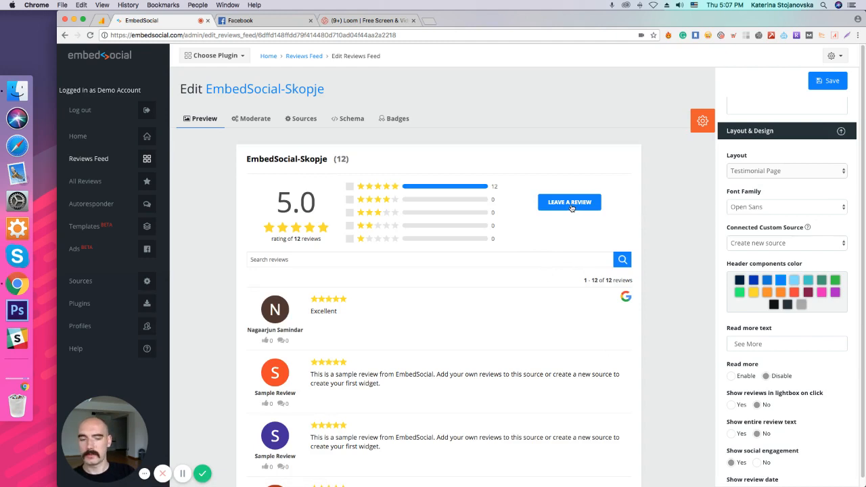
left_click(569, 201)
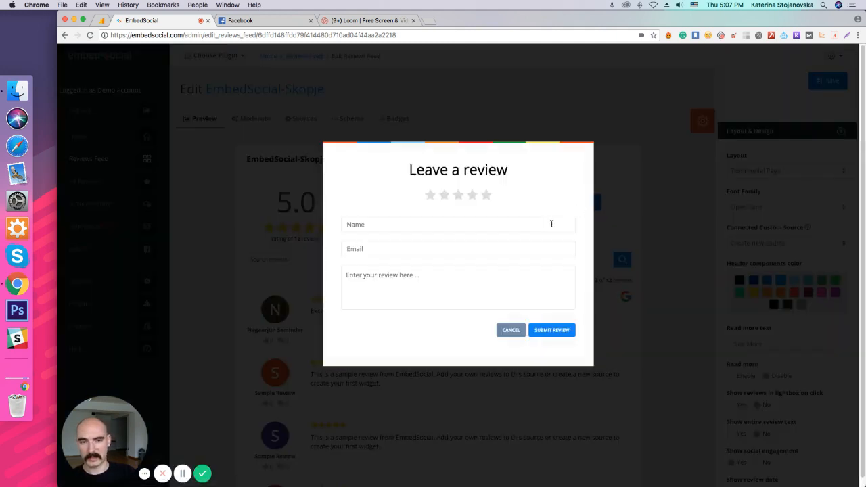
left_click(486, 195)
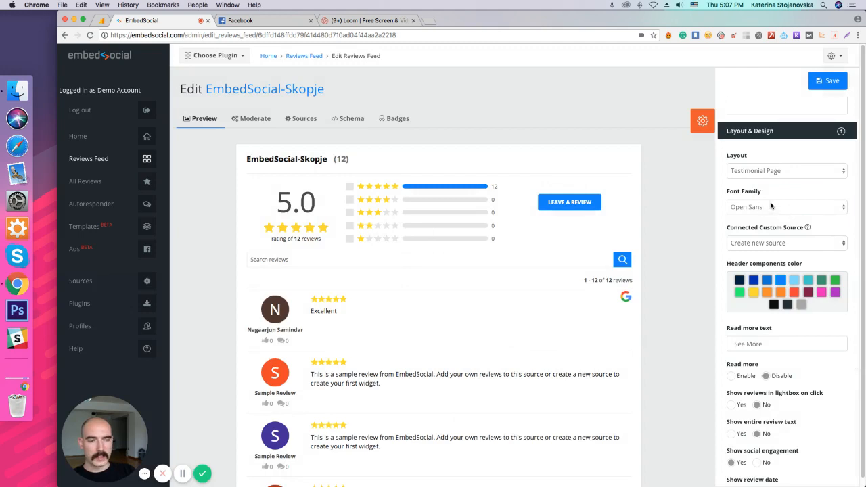
mouse_move(759, 251)
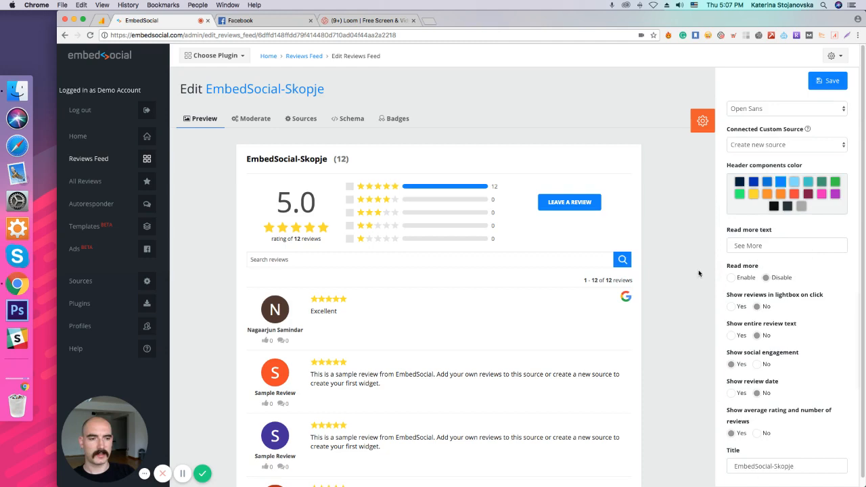
mouse_move(744, 267)
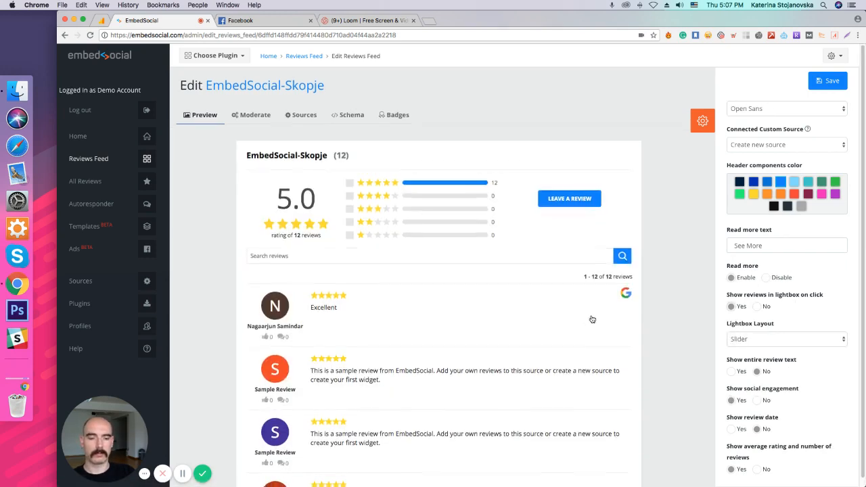
- Close the review lightbox preview in the slider layout
scroll("down", 3)
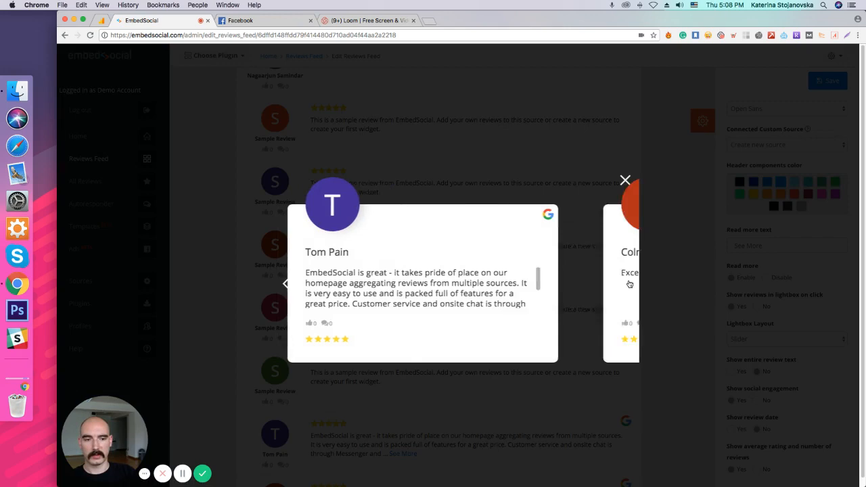
left_click(624, 180)
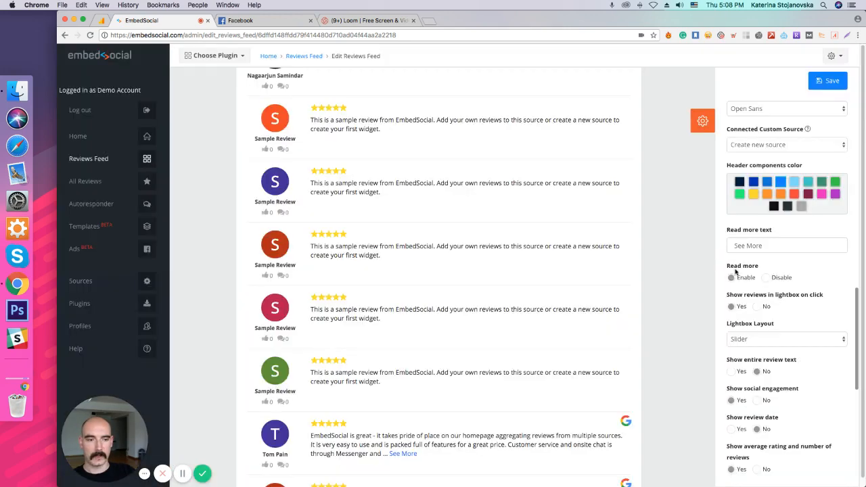
- Set Show review date to Yes, then browse Title color, Stars color and Custom CSS
scroll("down", 3)
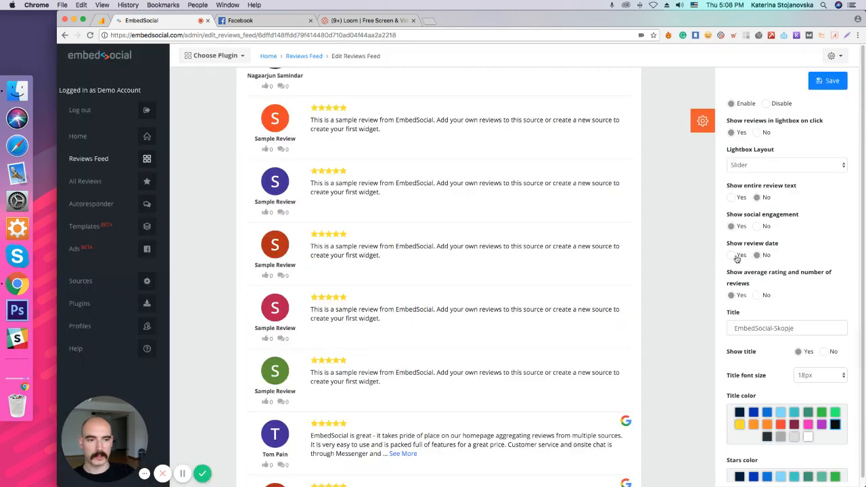
left_click(731, 255)
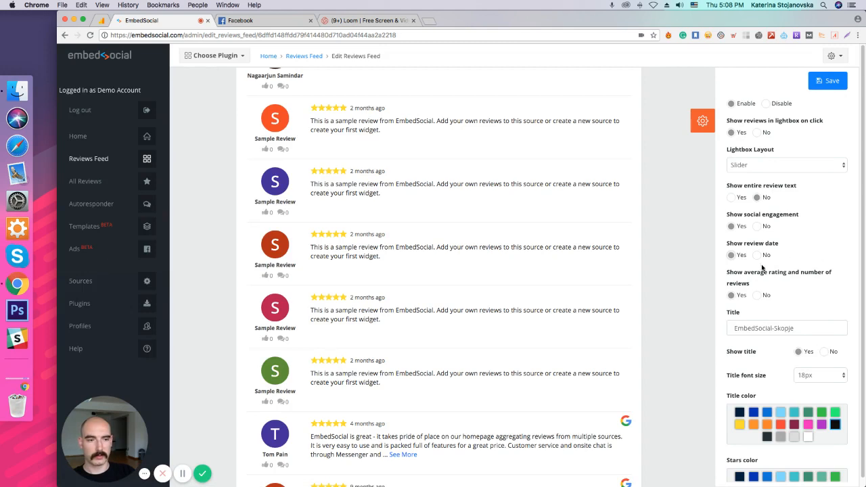
mouse_move(736, 304)
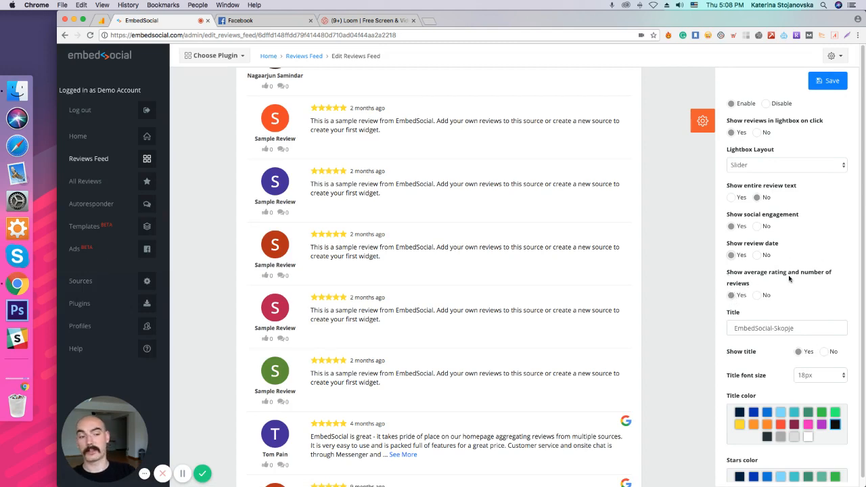
scroll("down", 3)
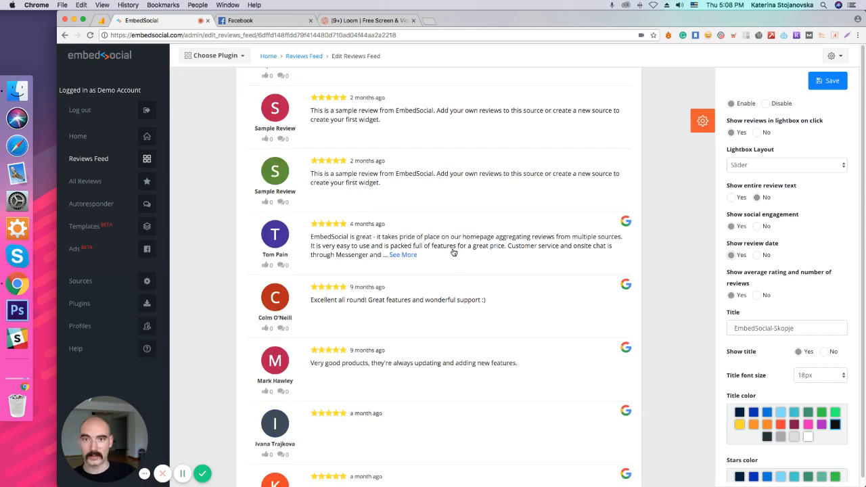
scroll("down", 3)
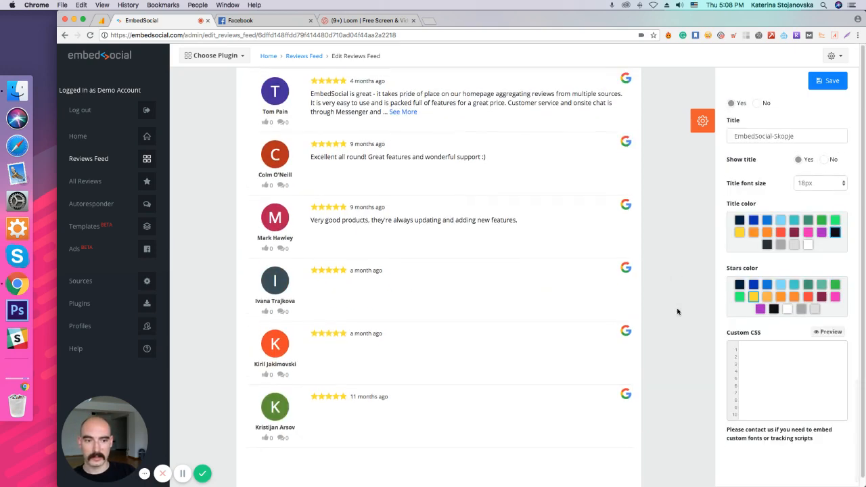
scroll("down", 3)
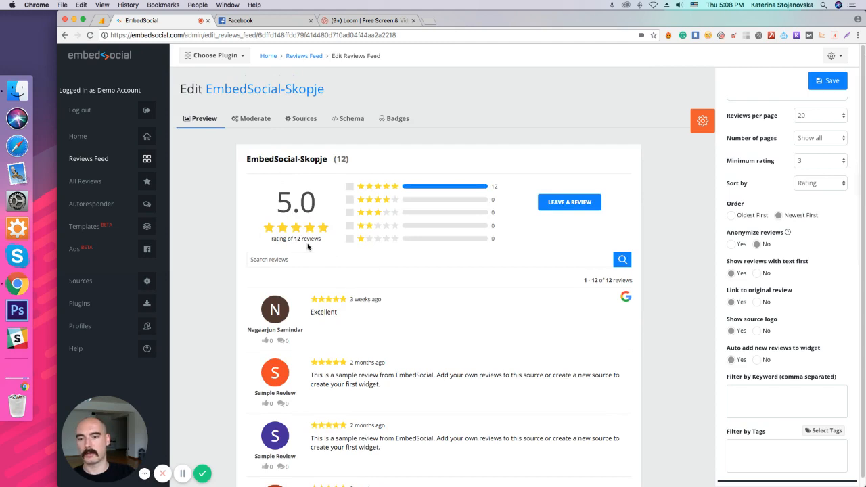
scroll("down", 3)
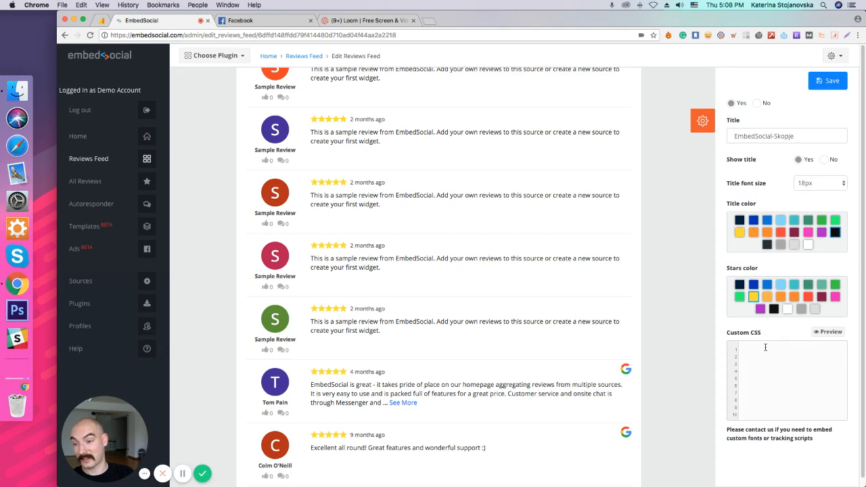
scroll("down", 3)
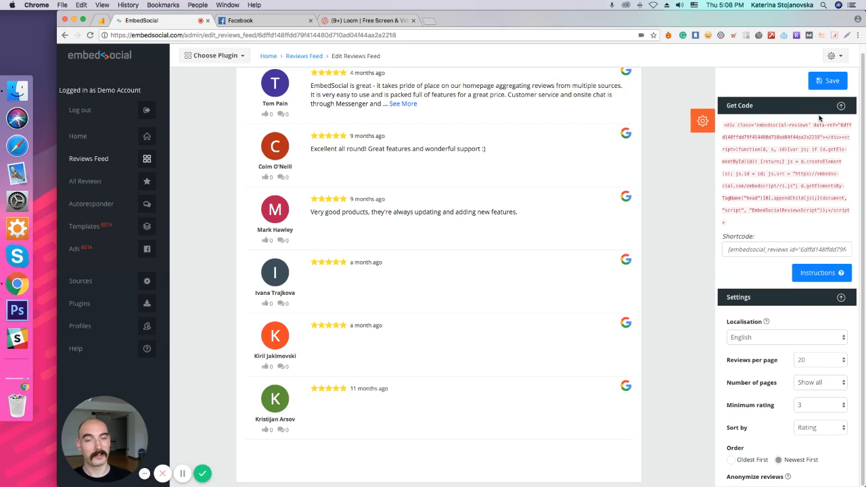
mouse_move(383, 386)
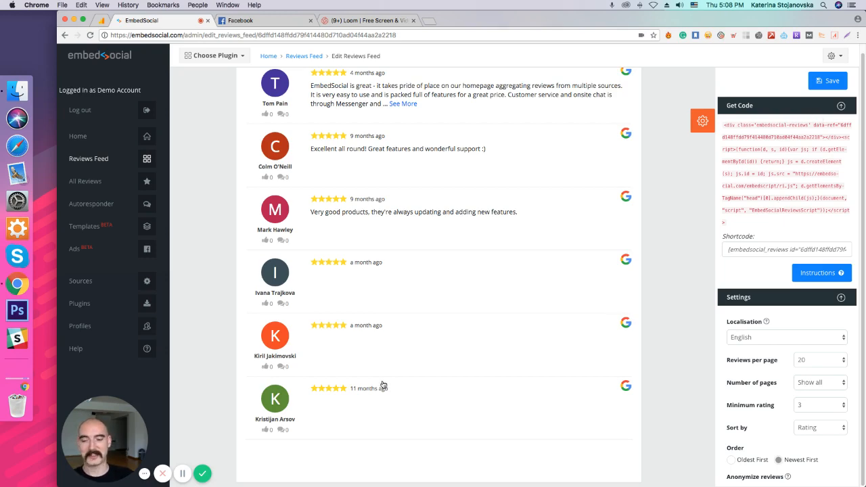